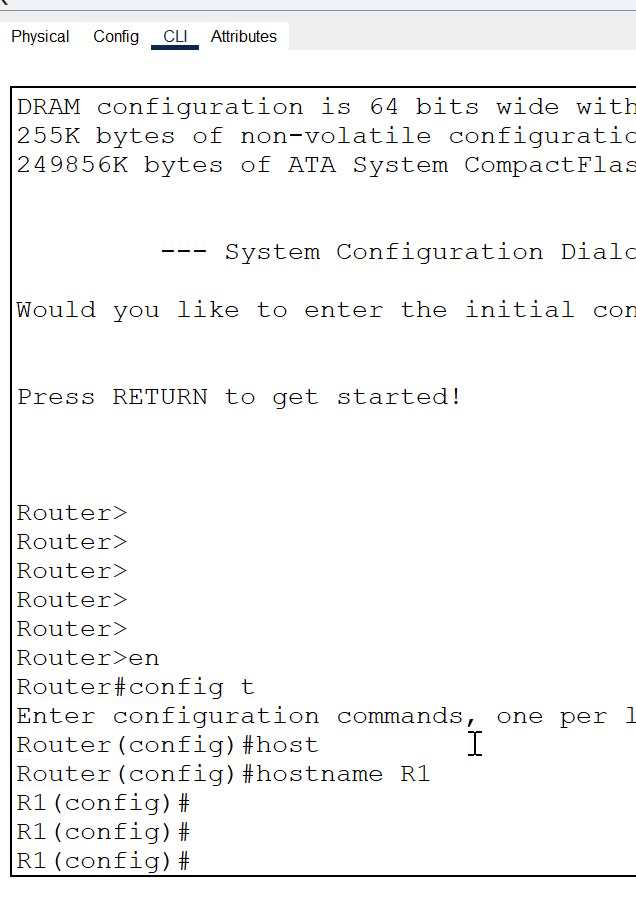
Exit R1 configuration mode with Ctrl+Z and start typing an interface command.
key("ctrl+z")
type("sh")
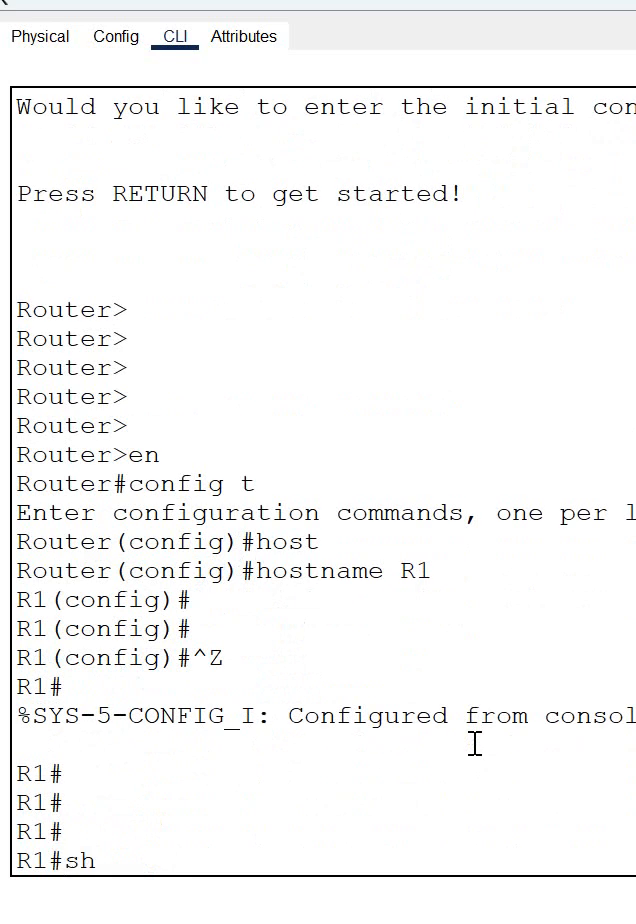
type("interfaces")
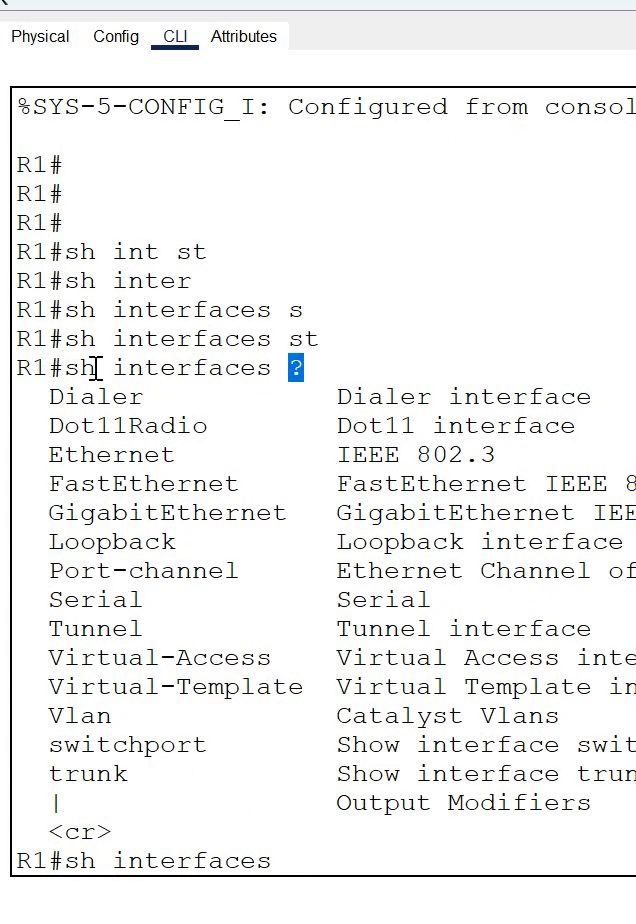
mouse_move(300, 368)
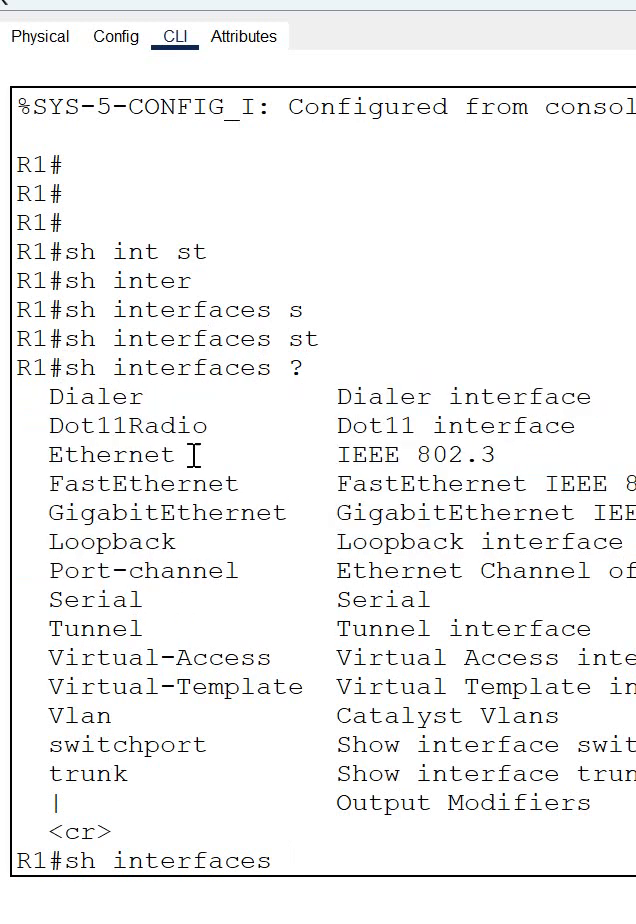
mouse_move(251, 591)
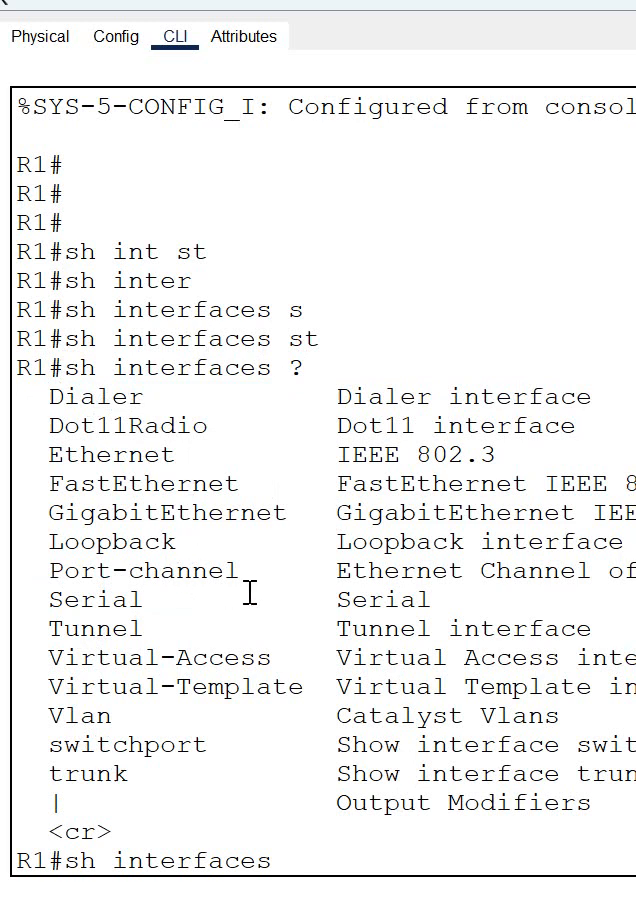
Highlight the trunk entry in the 'sh interfaces ?' help list.
double_click(95, 600)
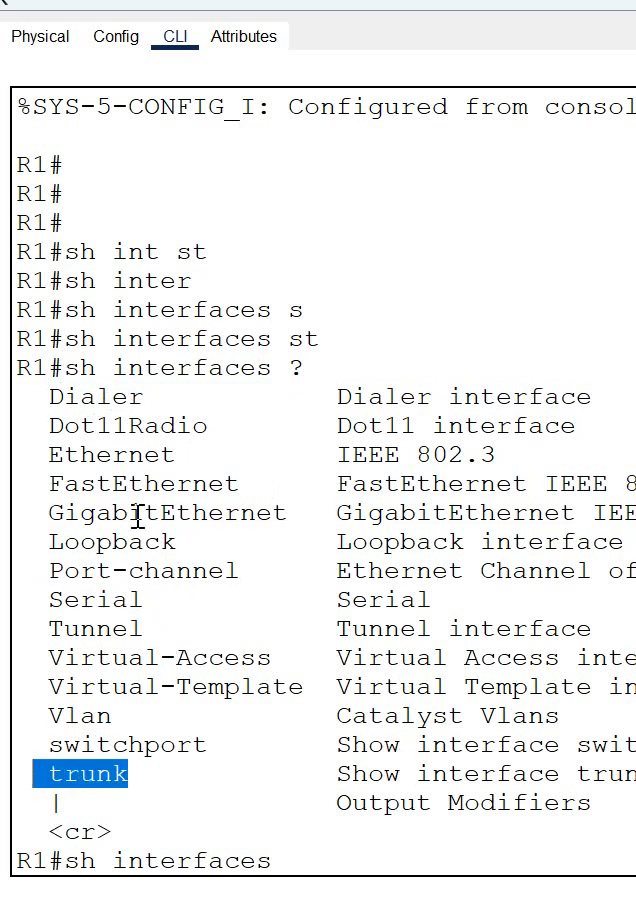
left_click_drag(100, 773, 195, 630)
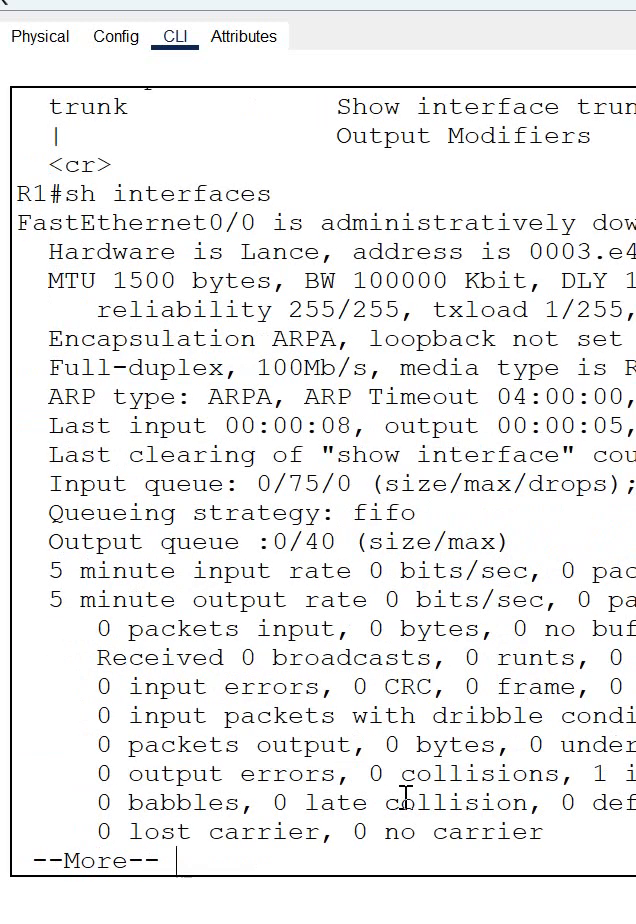
mouse_move(145, 265)
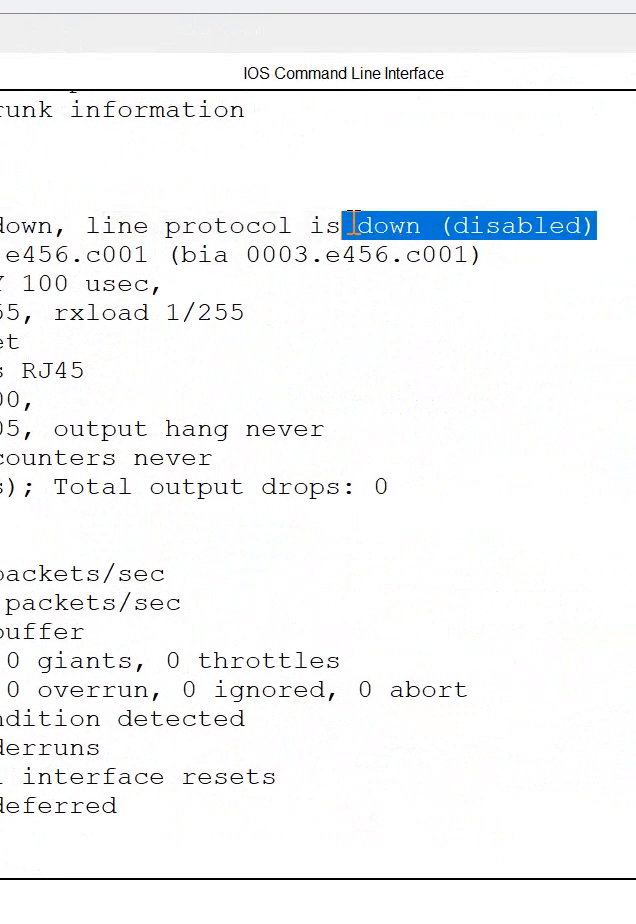
Highlight FastEthernet0/0's 'line protocol is down (disabled)' status text.
left_click_drag(350, 225, 0, 225)
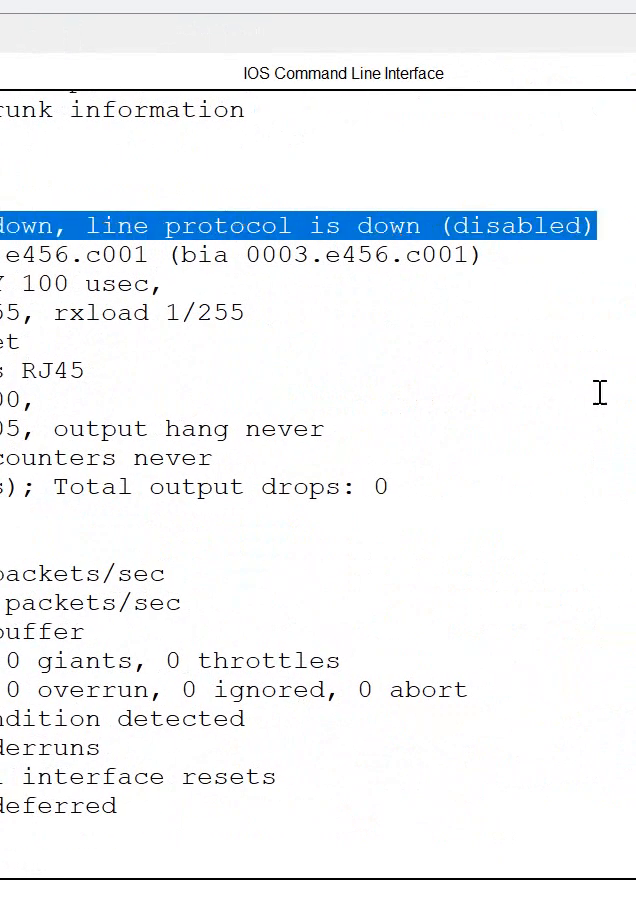
mouse_move(625, 388)
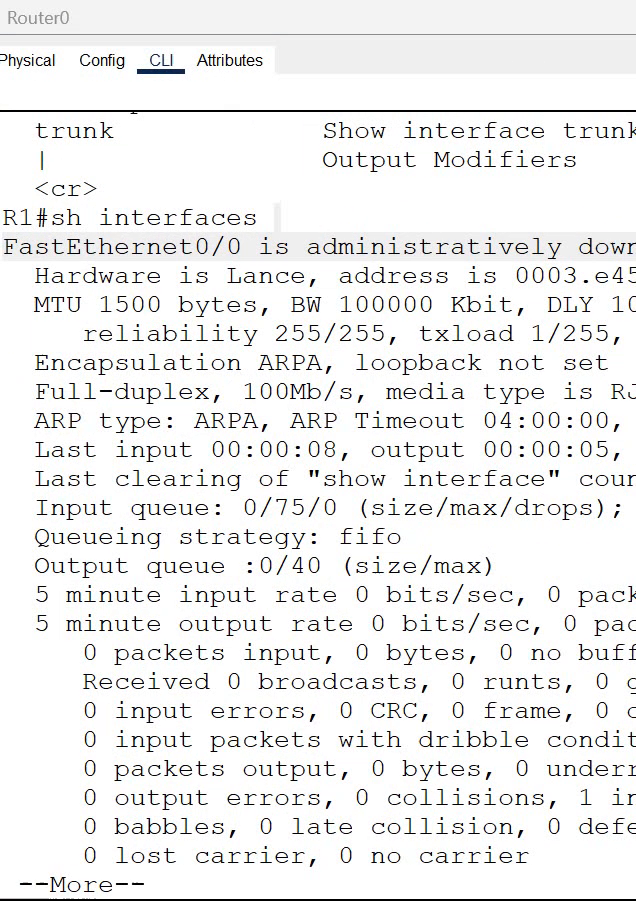
double_click(135, 304)
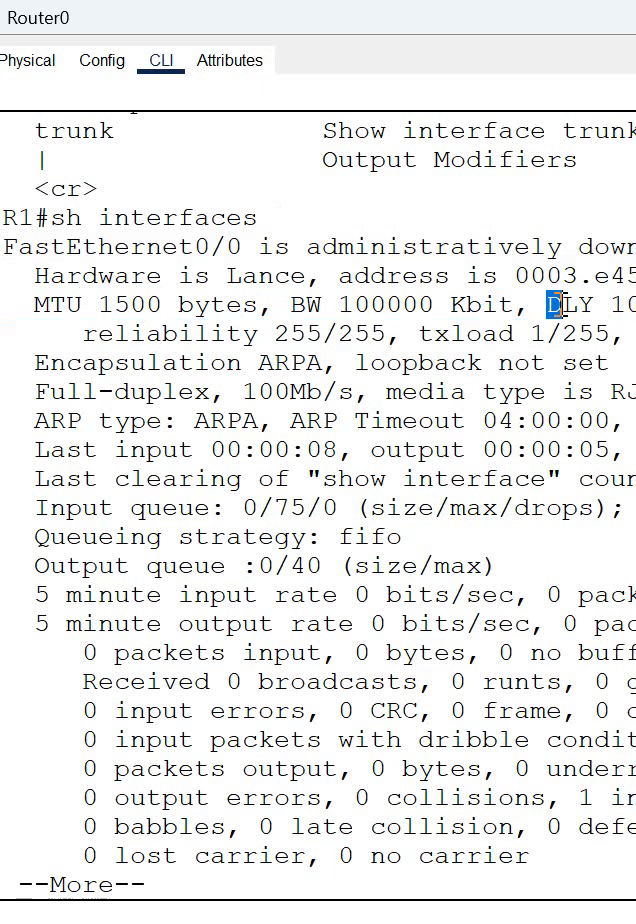
scroll("right", 3)
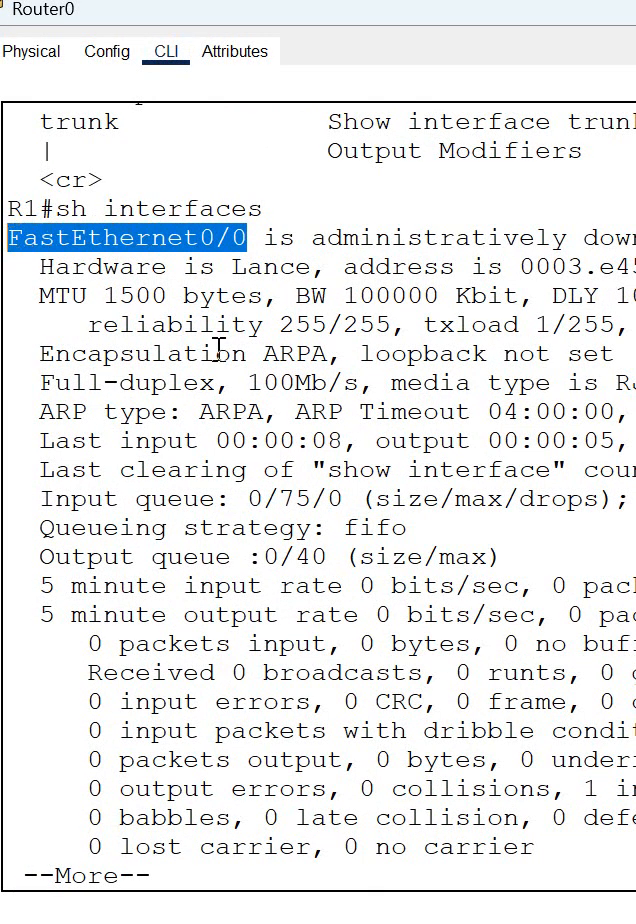
scroll("down", 3)
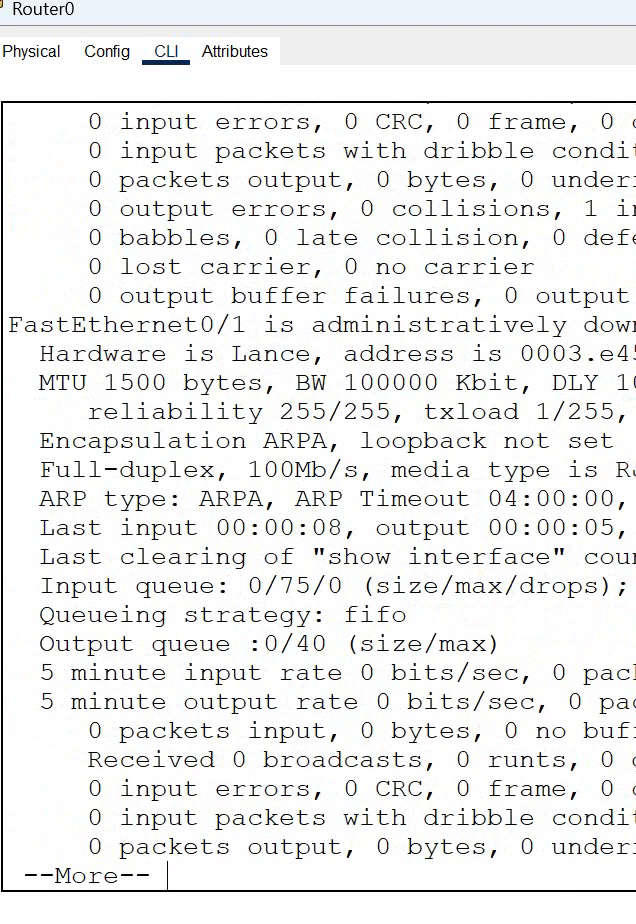
Select text in the finished interface output and retype 'sh interfaces' at the R1# prompt.
double_click(100, 325)
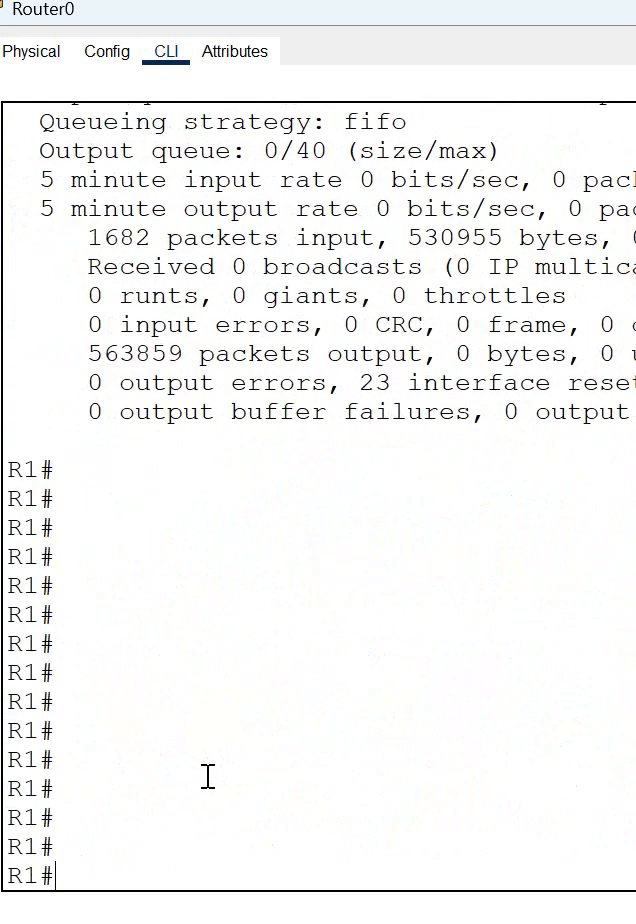
type("sh interfaces")
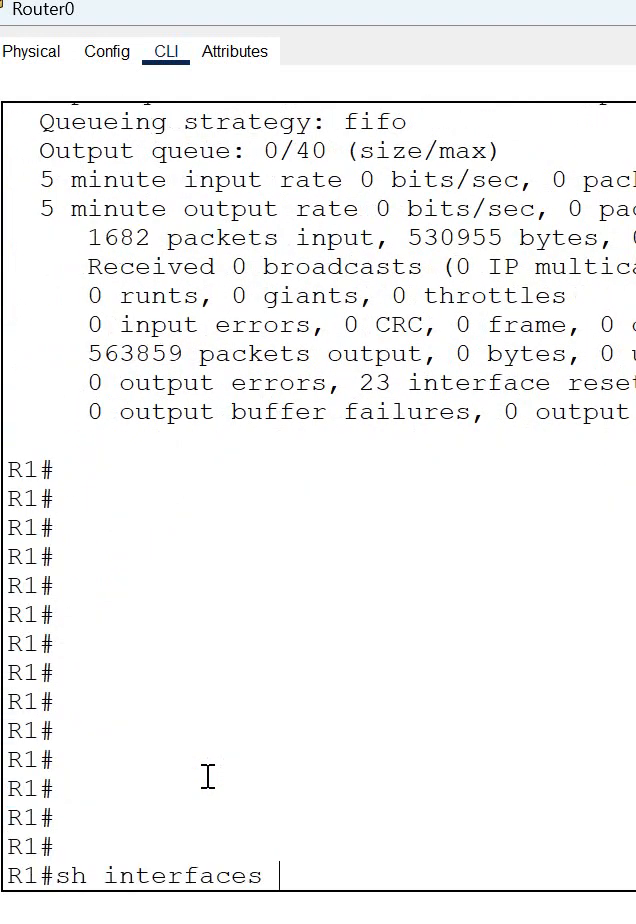
mouse_move(418, 915)
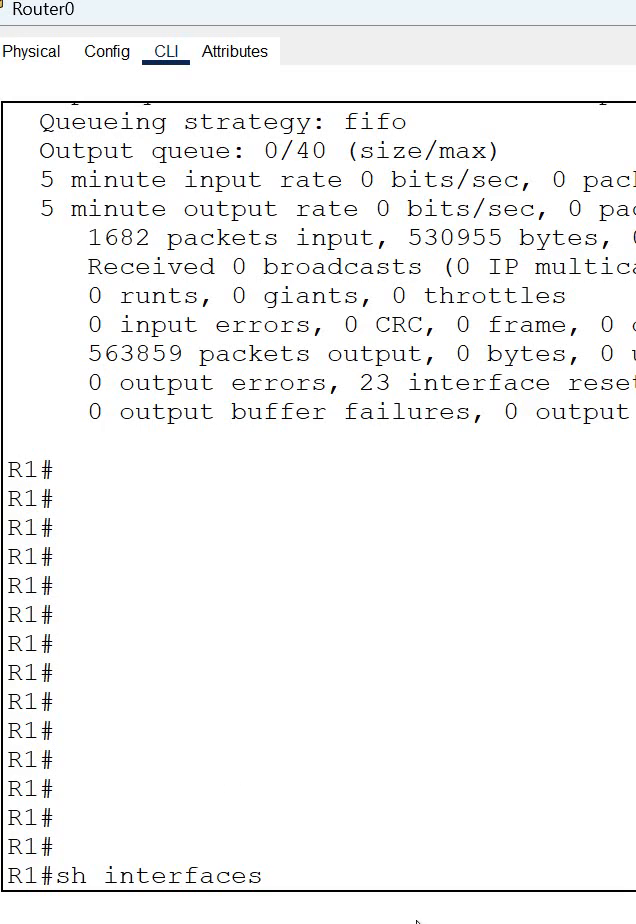